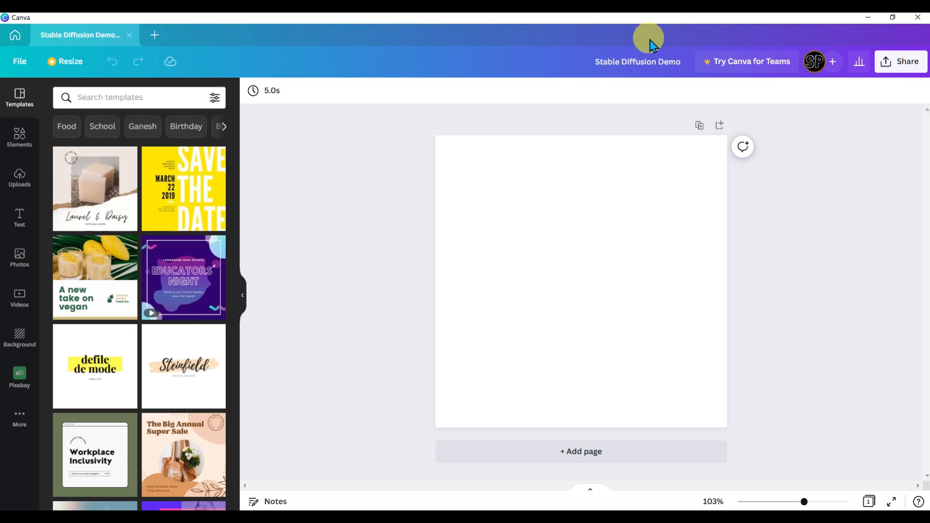
Step: Launch the Text to Image (Beta) app from the More apps list on a blank design
left_click(19, 418)
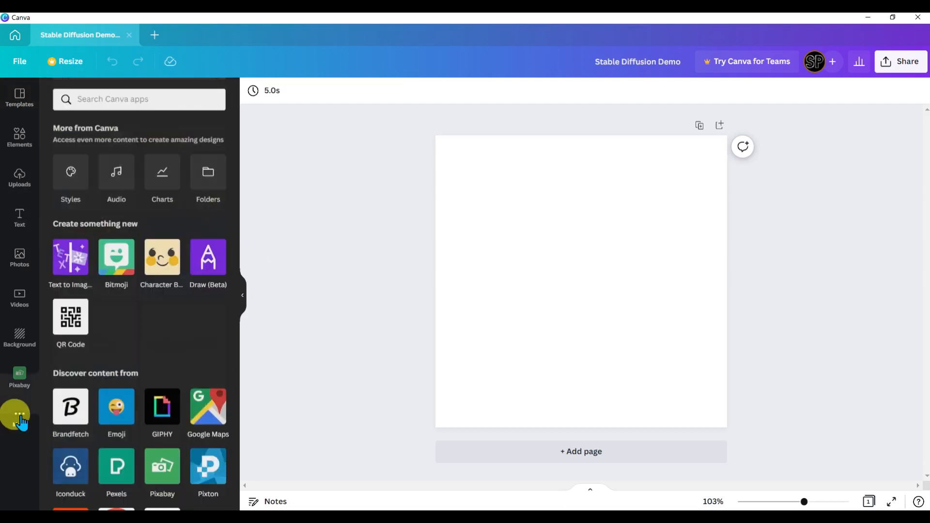
left_click(69, 257)
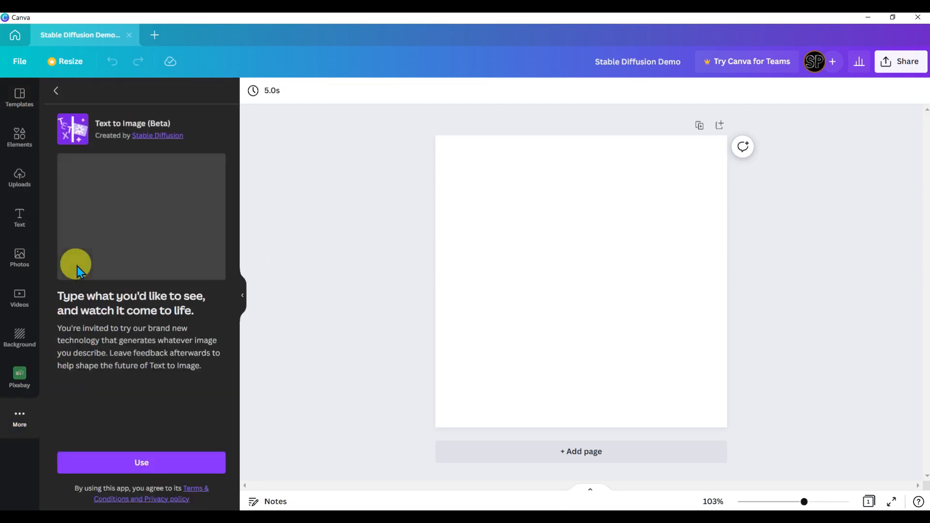
left_click(142, 463)
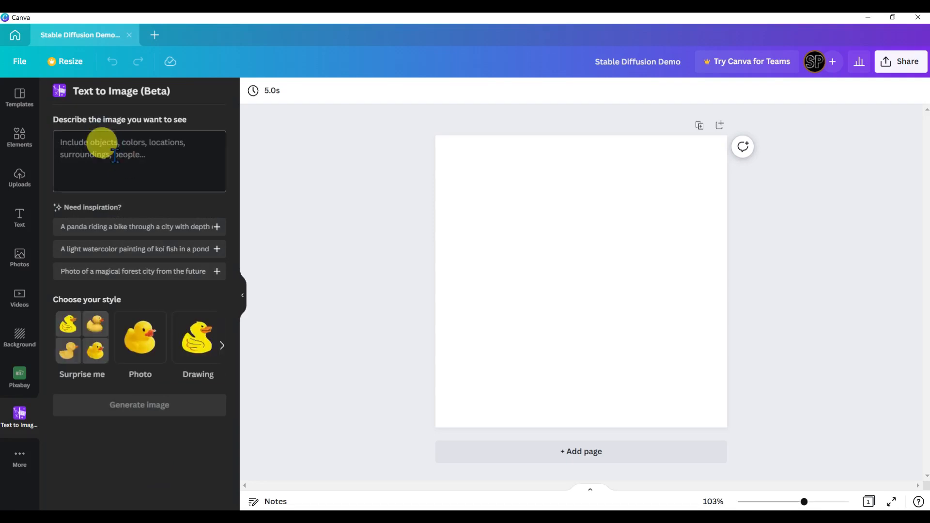
Step: Generate photo-style images of a colourful-robed feathered goddess wizard with a bird and place the second result on page 1
type("colourful robe, fine art, award winning, intricate, elegant, sharp focus, octane render, hyperrealistic, cinematic lighting, highly detailed, digital painting, 8 k concept a")
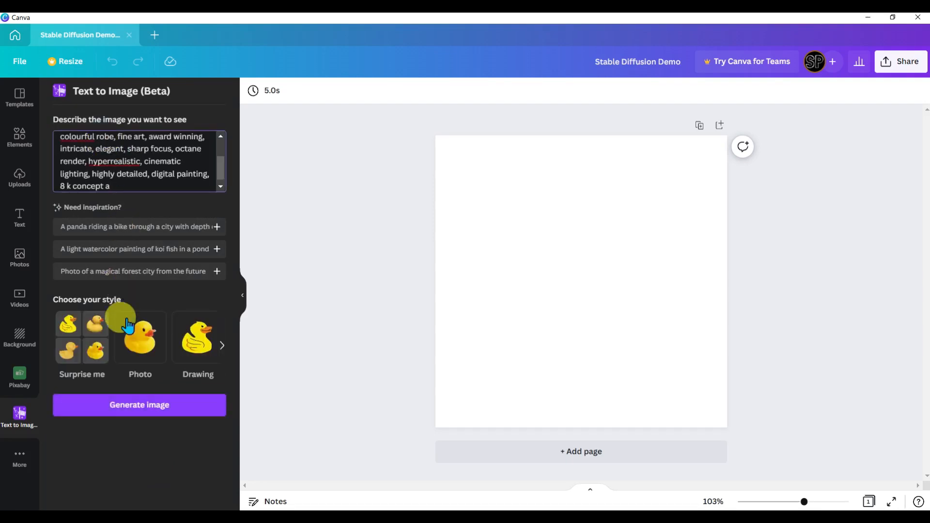
mouse_move(131, 351)
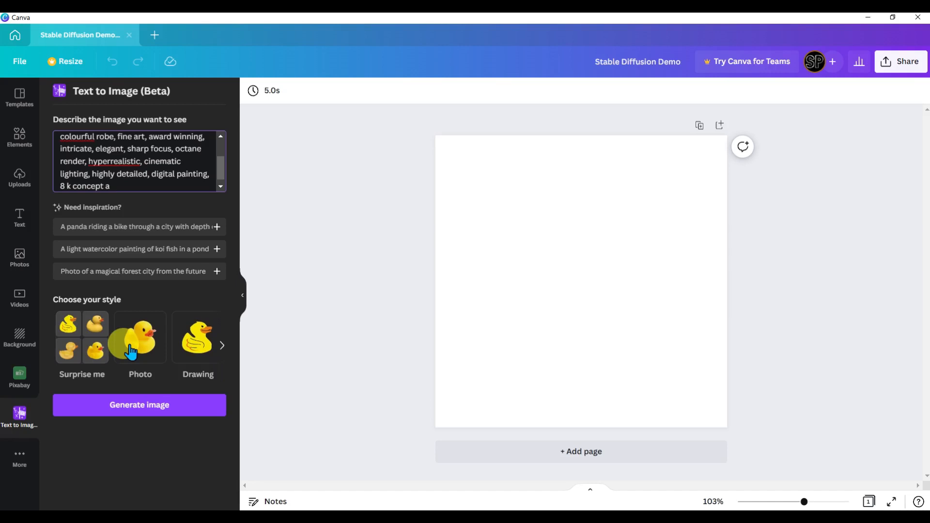
left_click(138, 405)
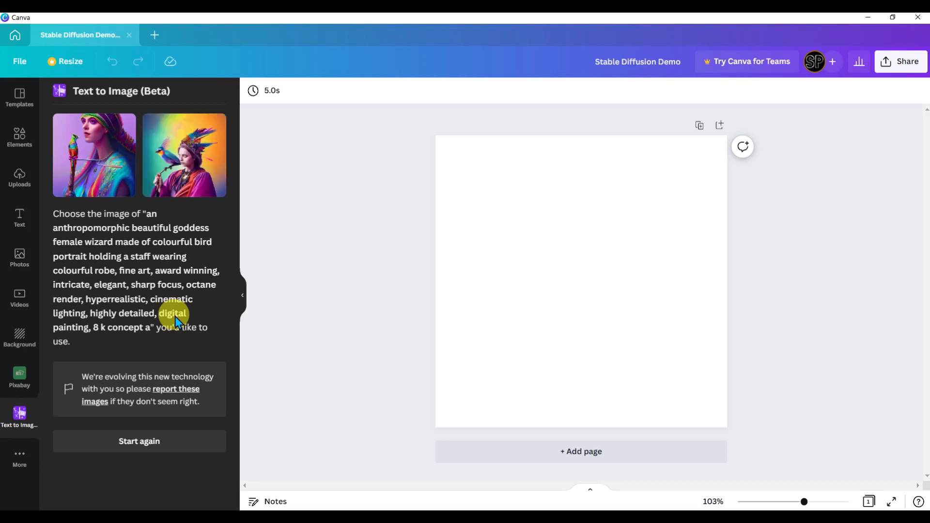
mouse_move(218, 173)
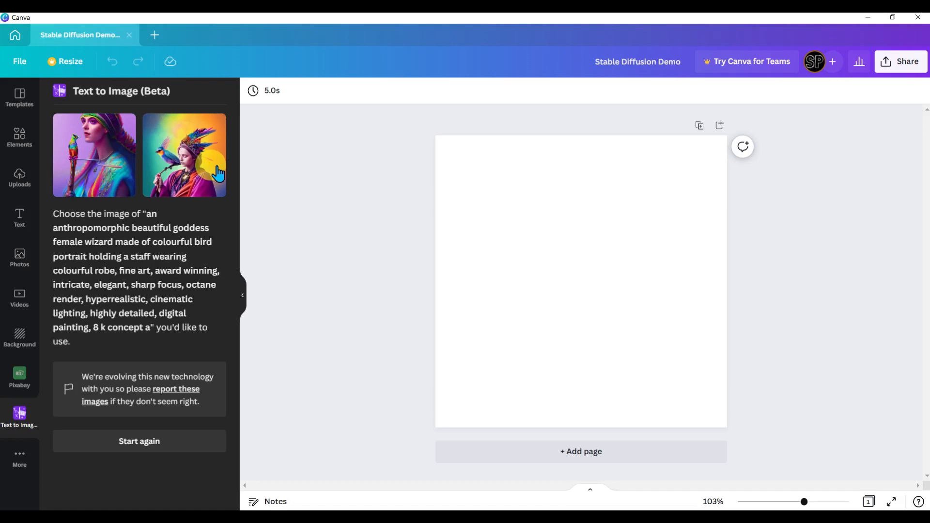
left_click(185, 155)
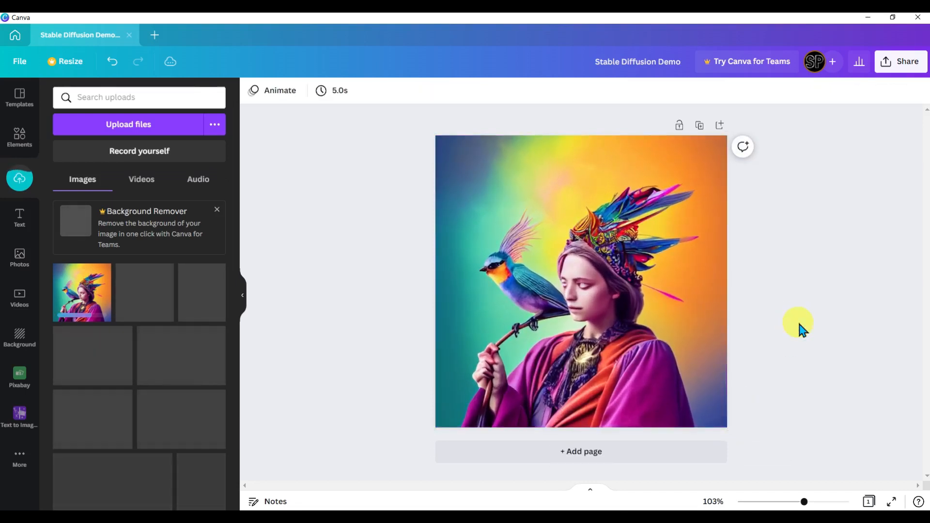
Step: Add a second page after the bird-wizard page and return to the generator for the rusted-suit astronaut
left_click(580, 281)
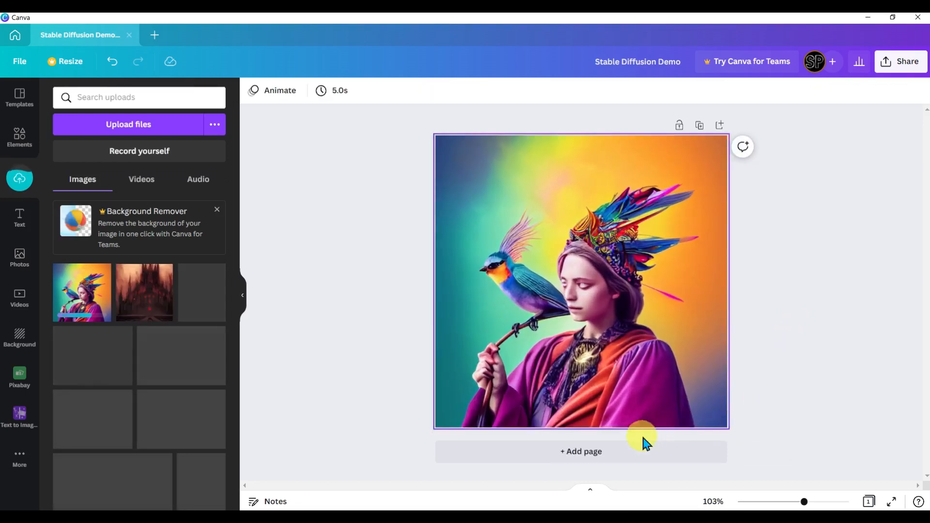
left_click(580, 451)
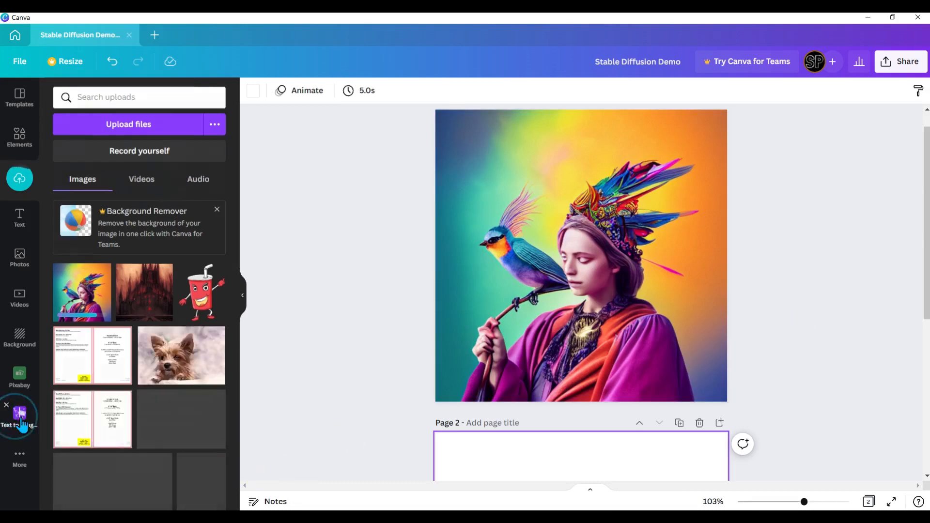
left_click(20, 415)
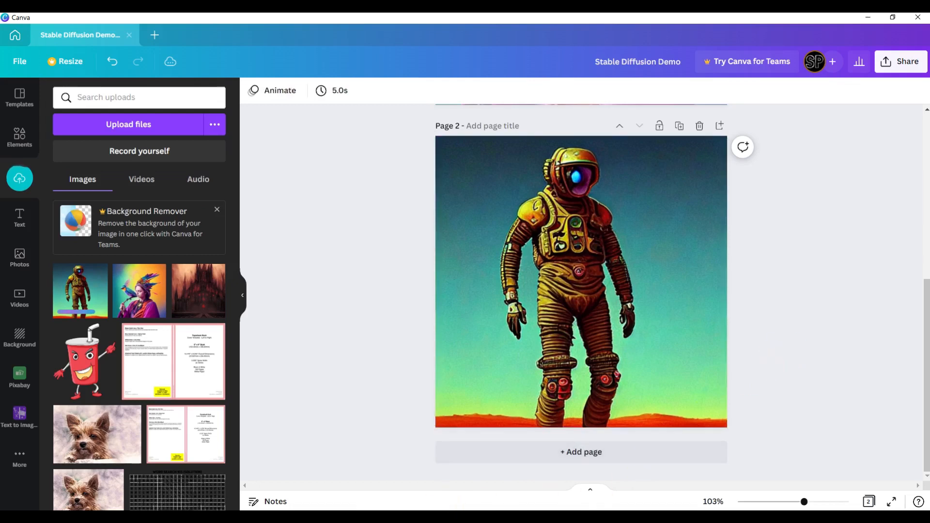
left_click(20, 416)
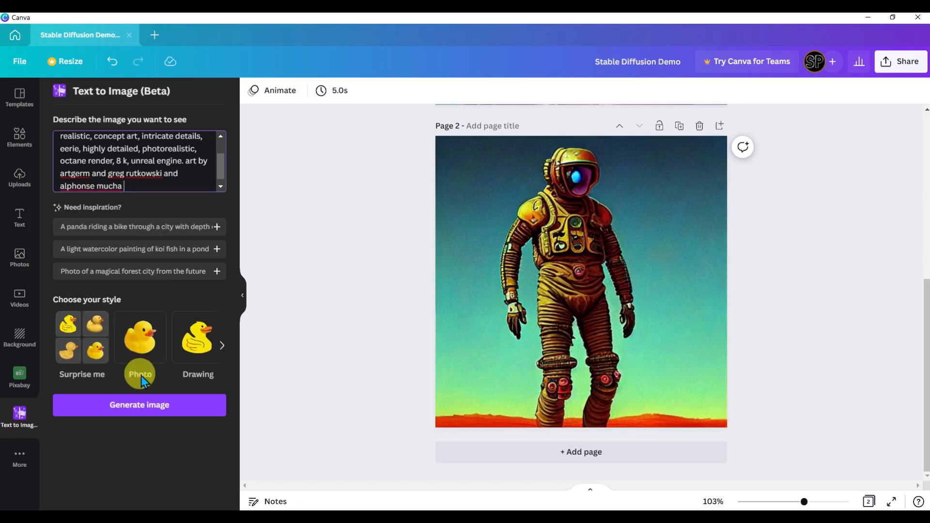
Step: Generate the sorrowful old man portrait, place it on a new third page and deselect it
left_click(138, 405)
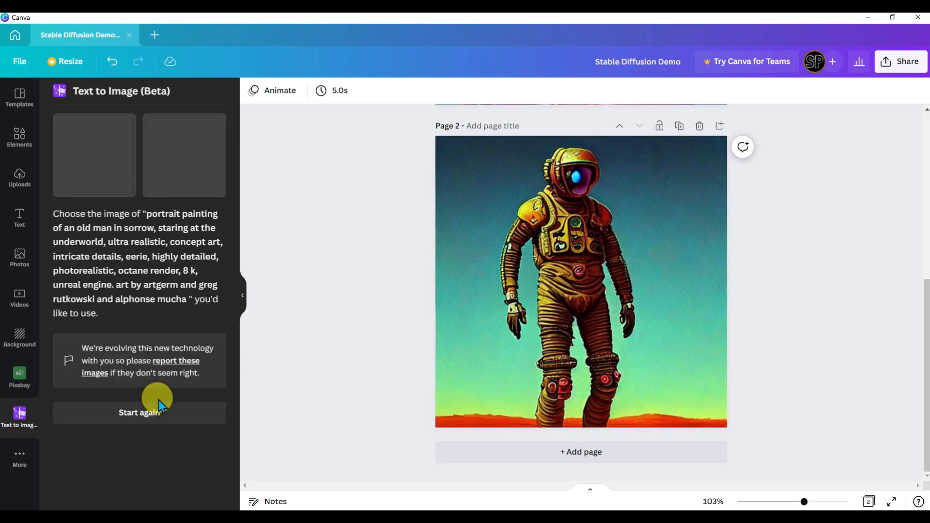
left_click(94, 155)
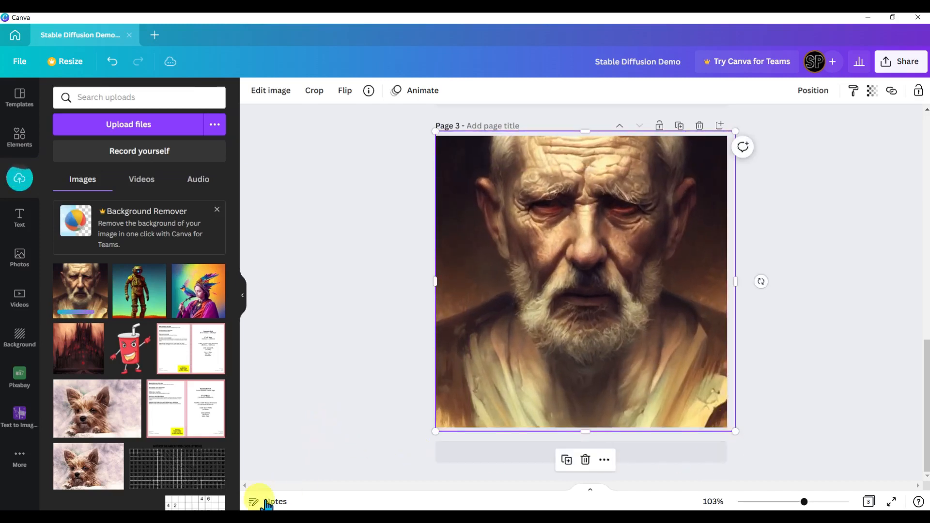
left_click(307, 432)
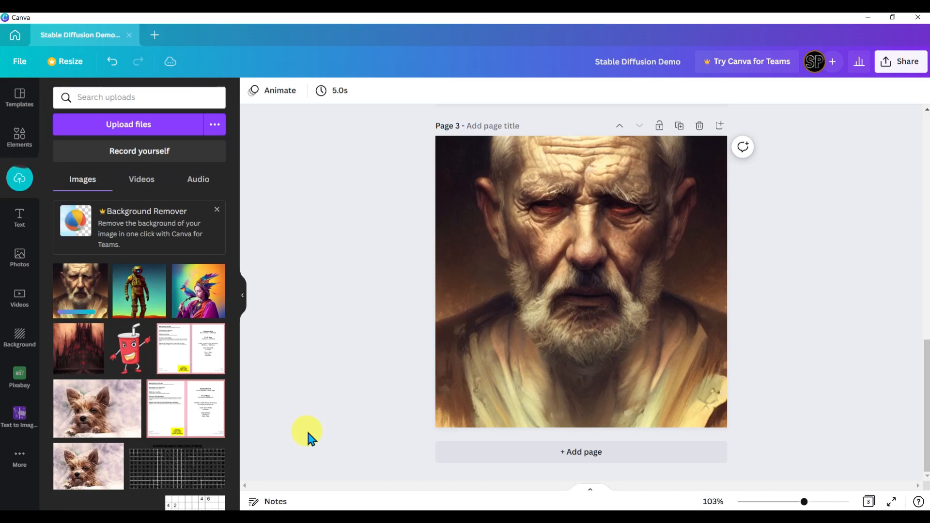
Step: Generate a space soldier portrait with glowing lights and place the second result on page 4
left_click(19, 416)
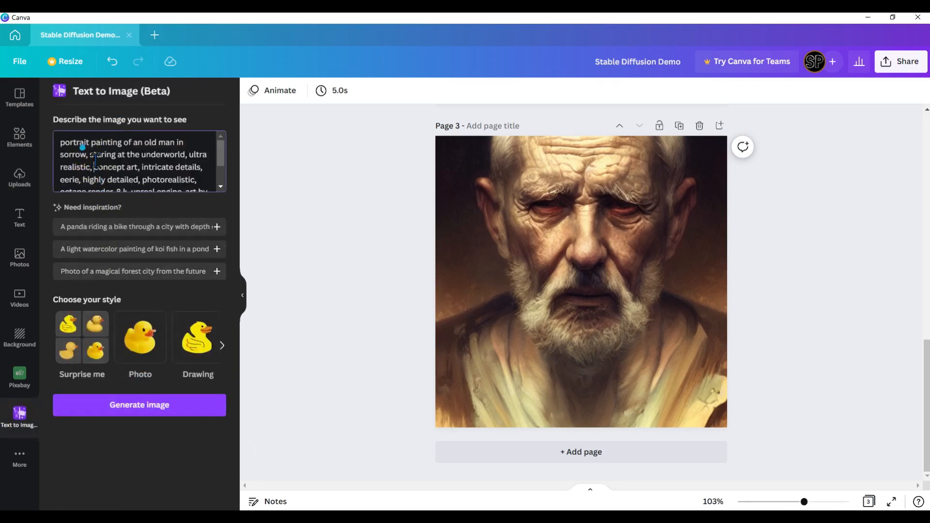
left_click(139, 404)
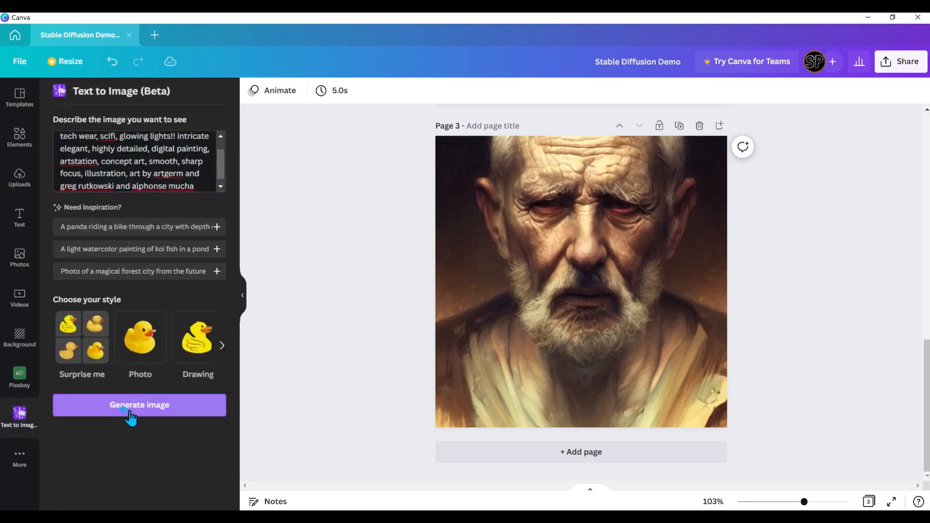
left_click(138, 405)
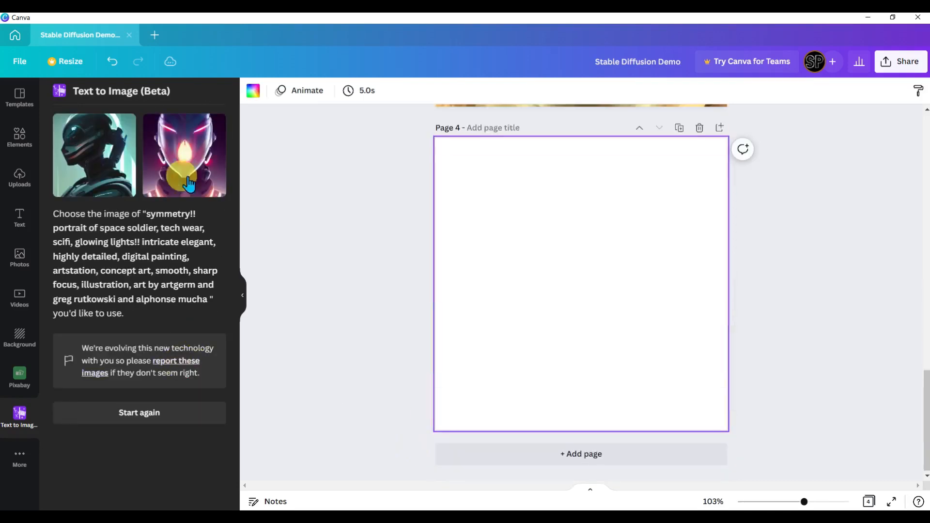
left_click(184, 155)
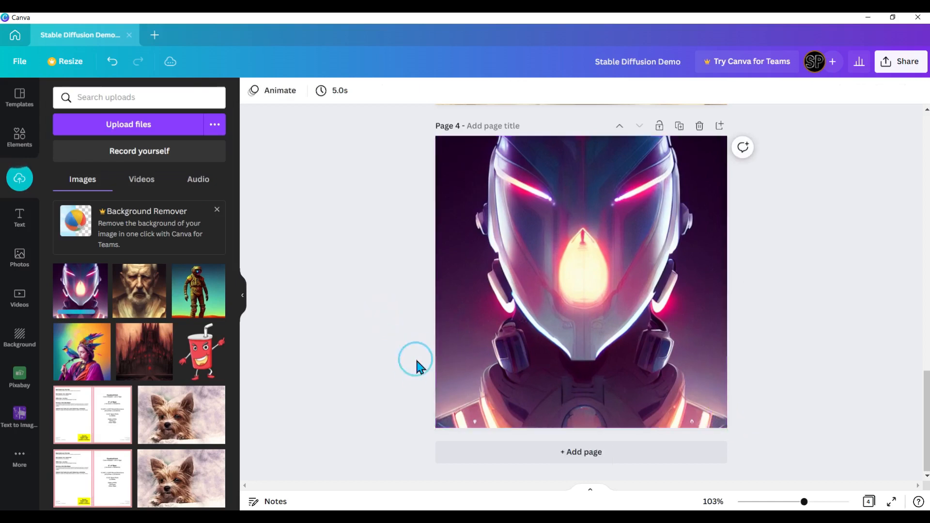
mouse_move(459, 491)
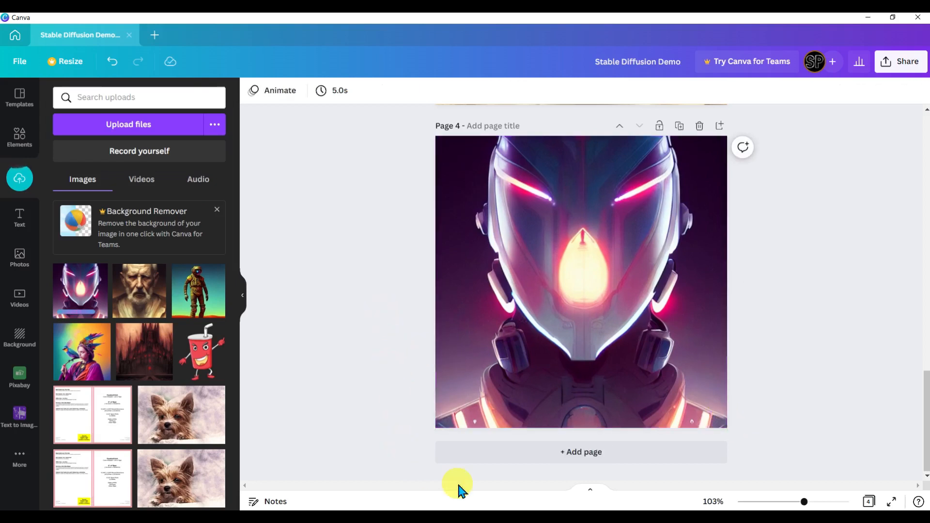
left_click(20, 417)
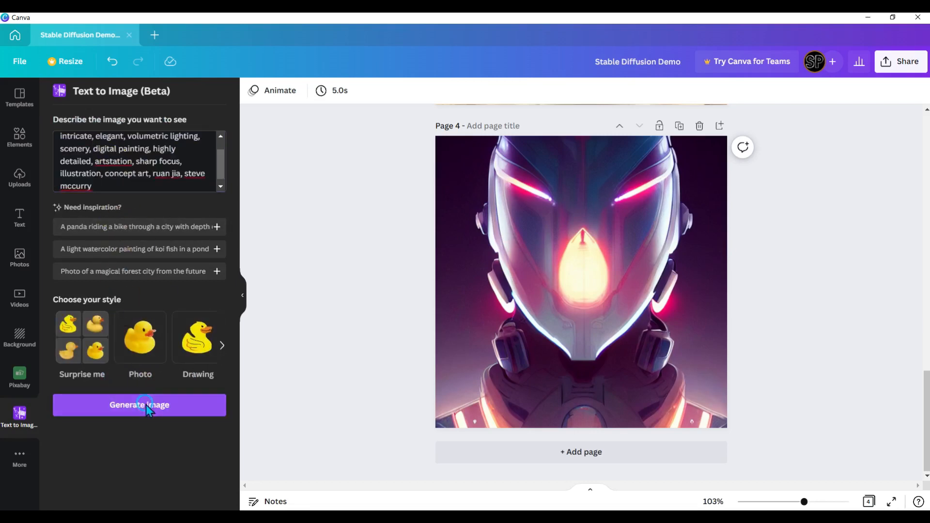
Step: Generate images from the detailed scenery description for the fifth page
left_click(138, 405)
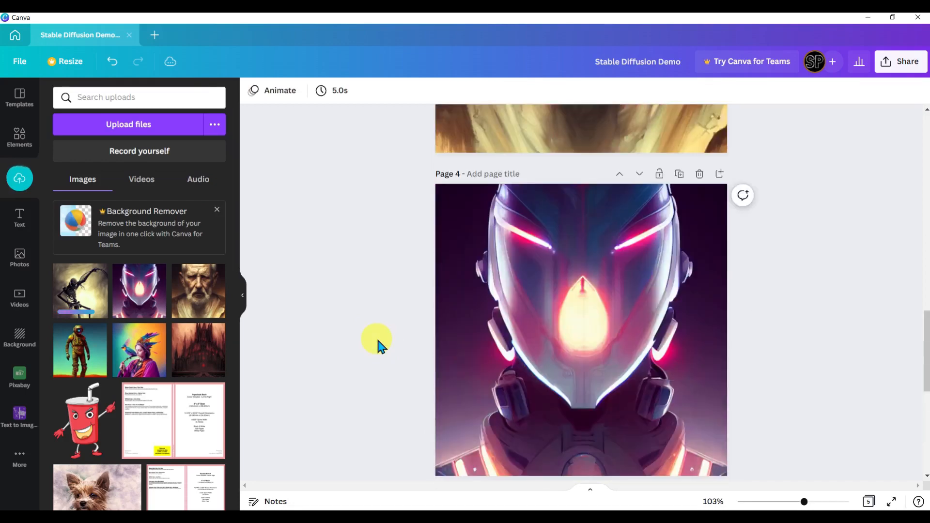
scroll("up", 3)
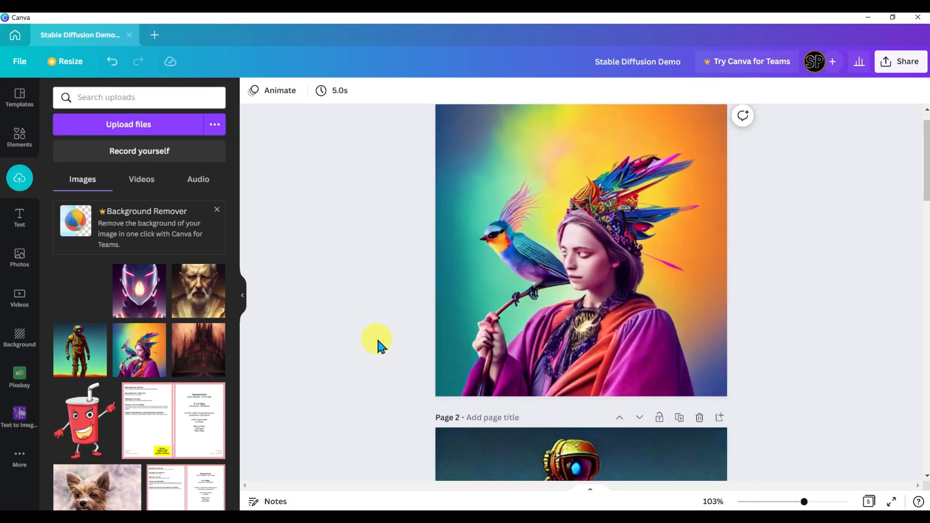
scroll("down", 3)
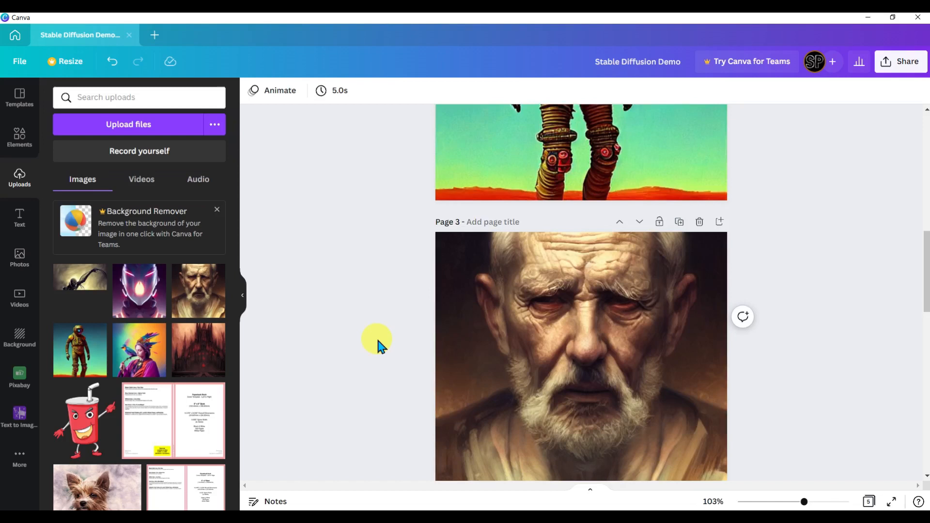
scroll("down", 3)
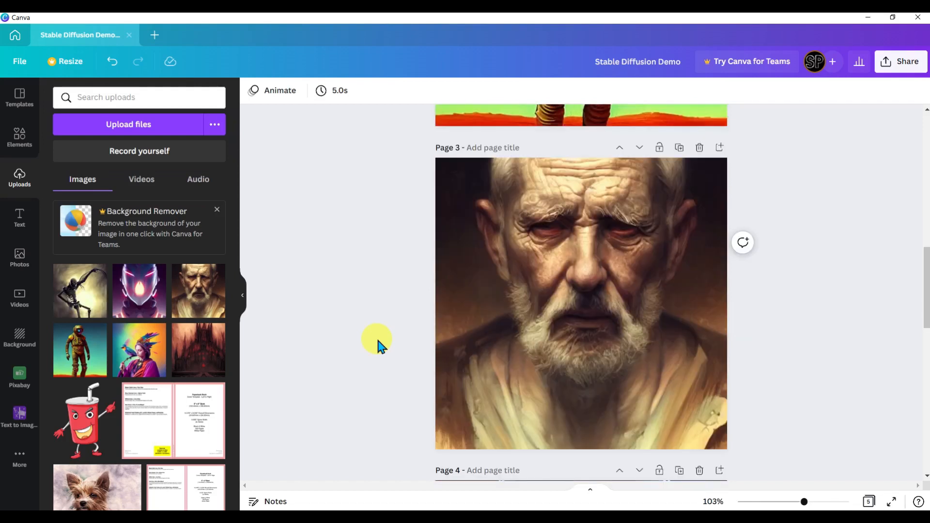